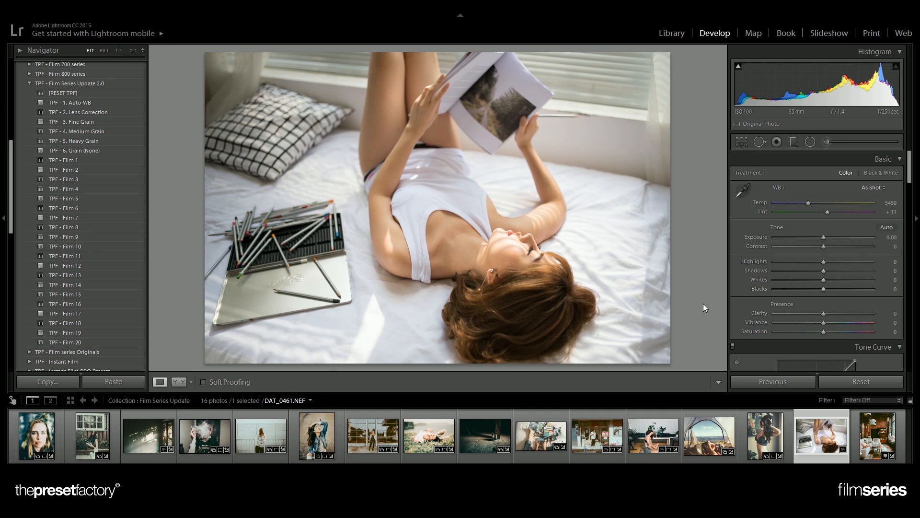
pyautogui.moveTo(698, 308)
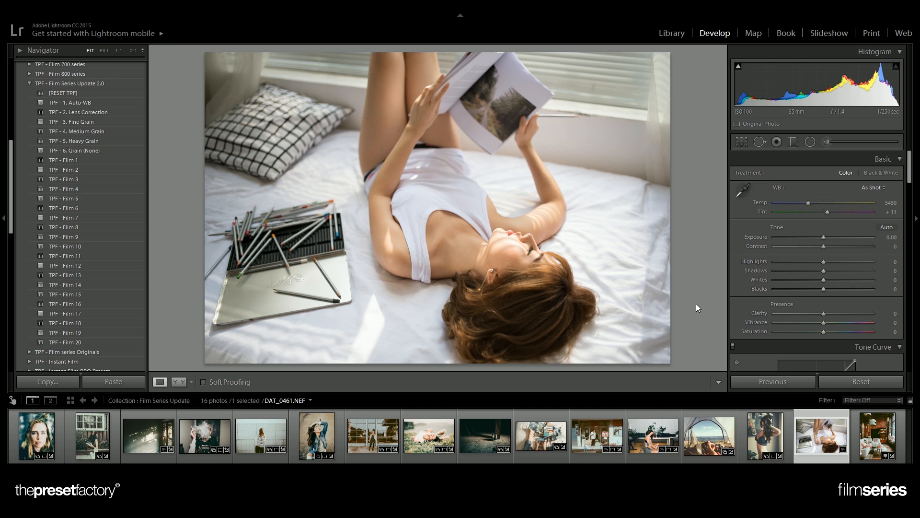
pyautogui.moveTo(180, 131)
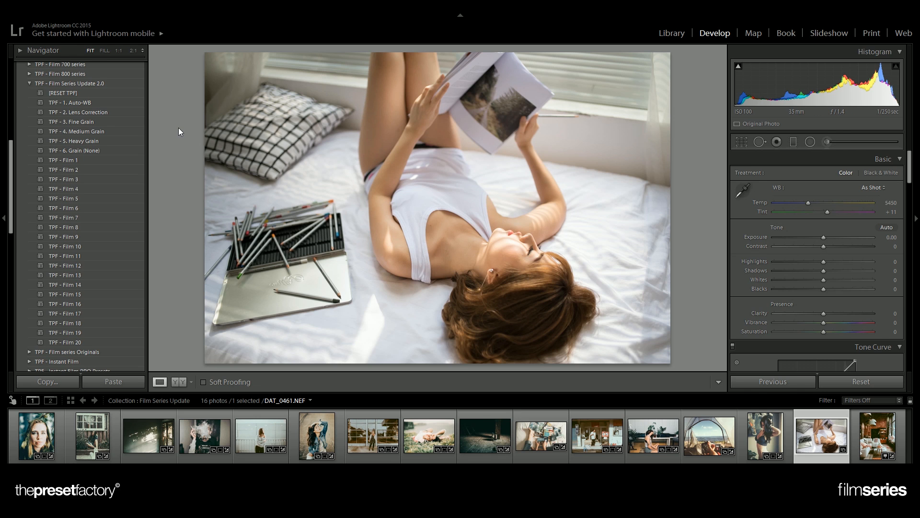
pyautogui.moveTo(185, 166)
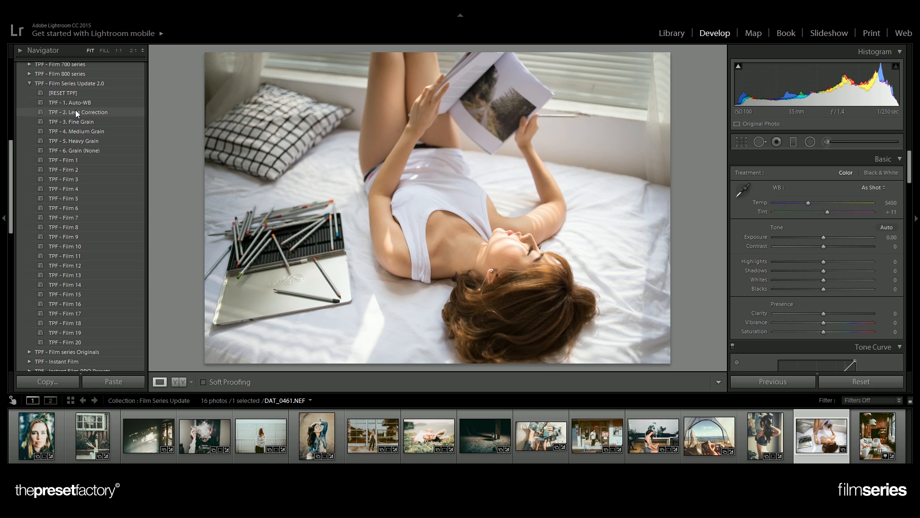
pyautogui.moveTo(117, 105)
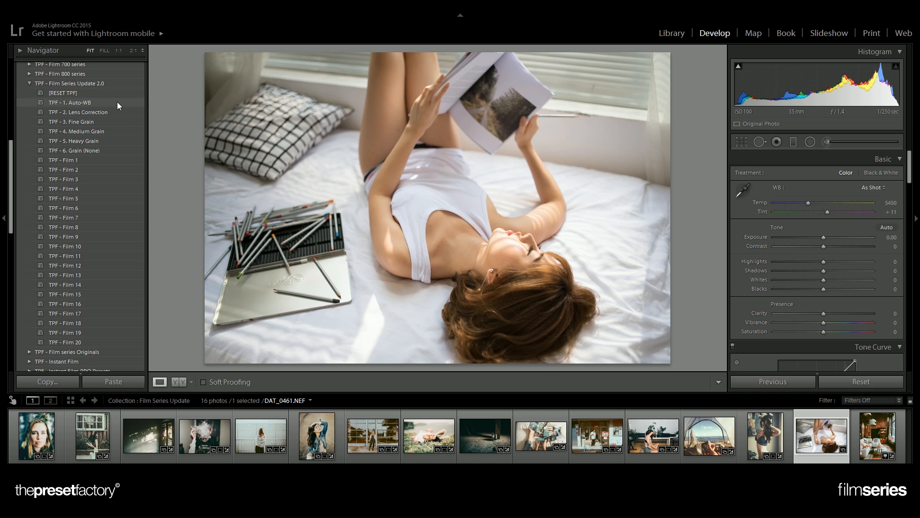
# Step: Apply TPF Auto-WB and Lens Correction presets, then lower exposure to -0.34
pyautogui.click(70, 103)
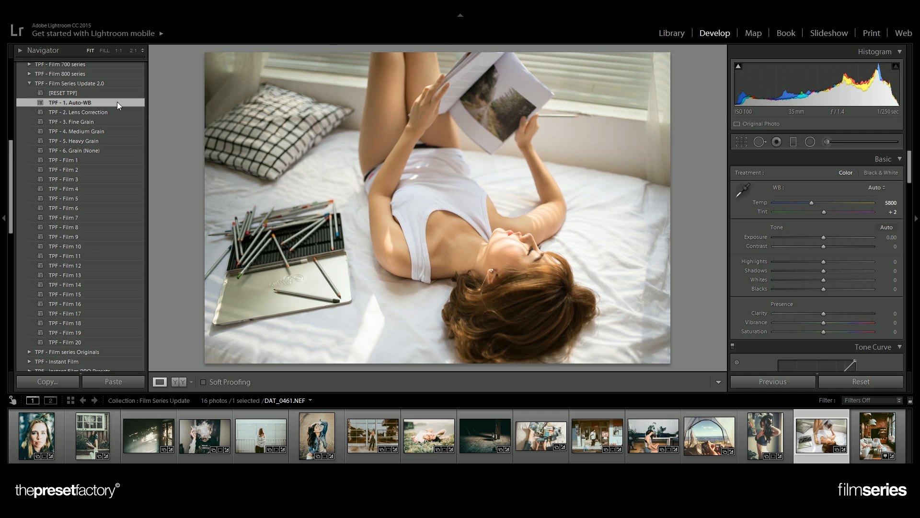
pyautogui.click(80, 111)
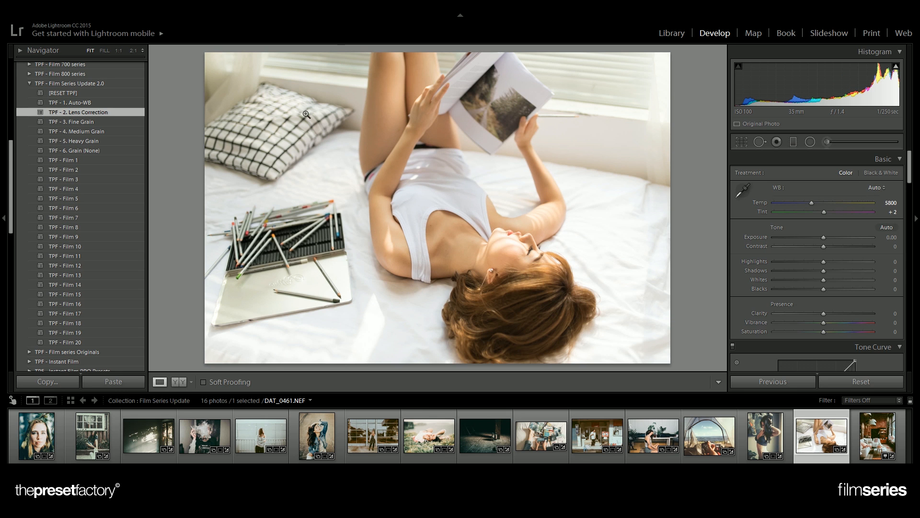
pyautogui.moveTo(833, 239)
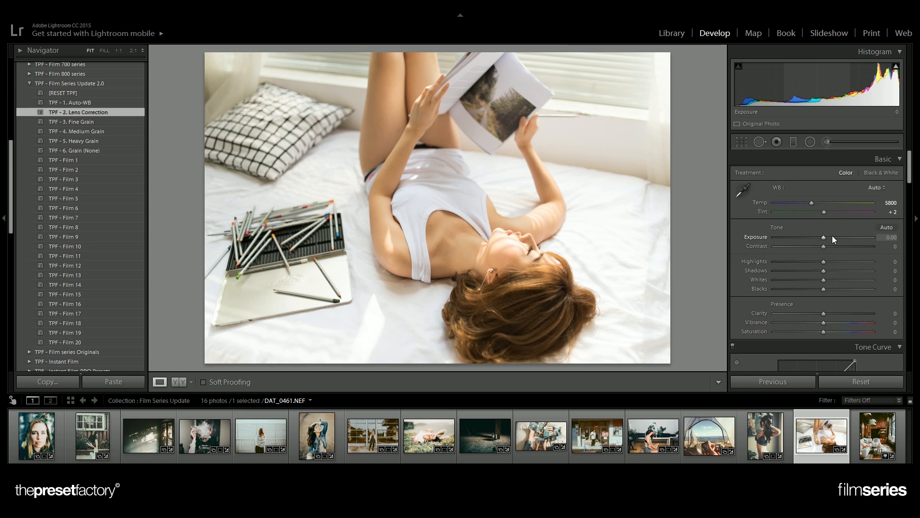
pyautogui.moveTo(835, 238); pyautogui.dragTo(823, 238)
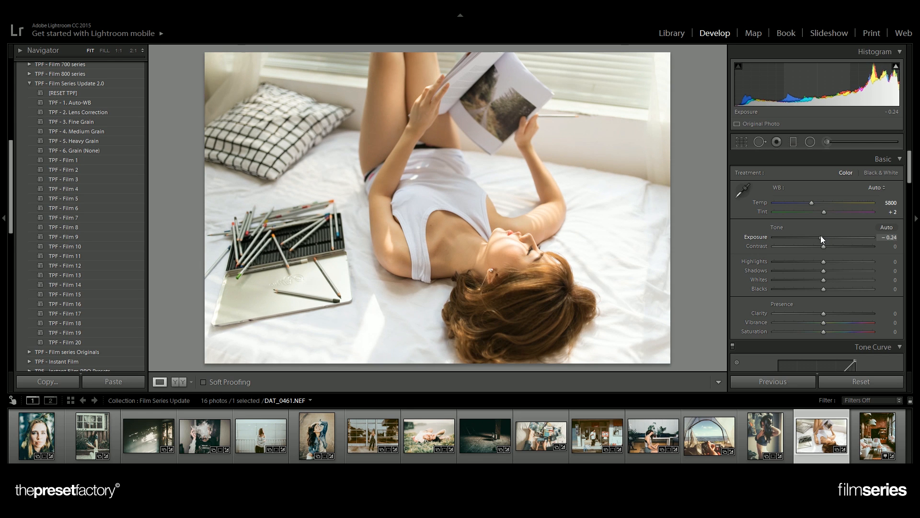
pyautogui.moveTo(824, 240); pyautogui.dragTo(820, 240)
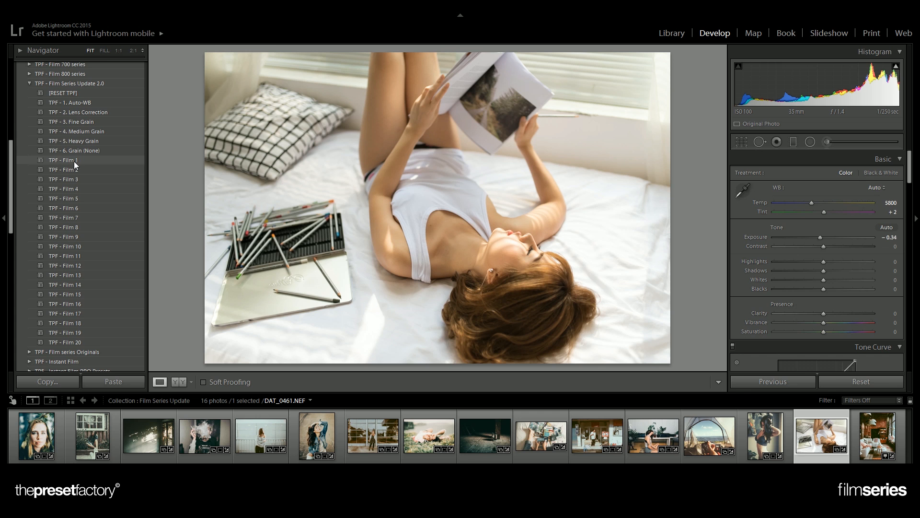
# Step: Preview TPF Film looks 1 through 20 on the portrait one after another
pyautogui.click(63, 160)
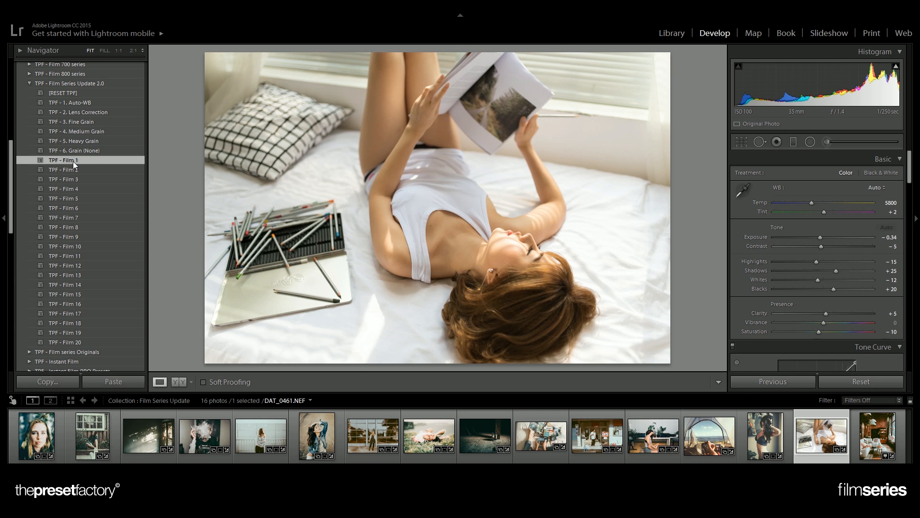
pyautogui.click(63, 170)
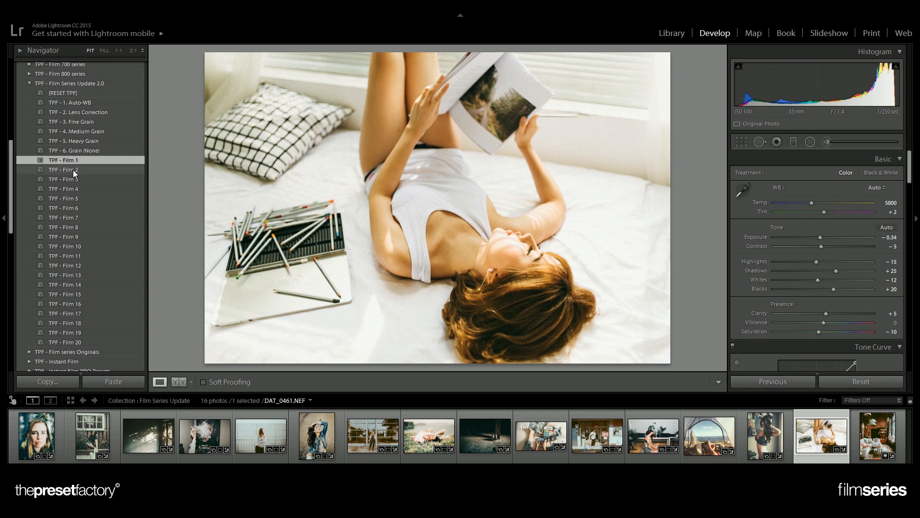
pyautogui.click(63, 169)
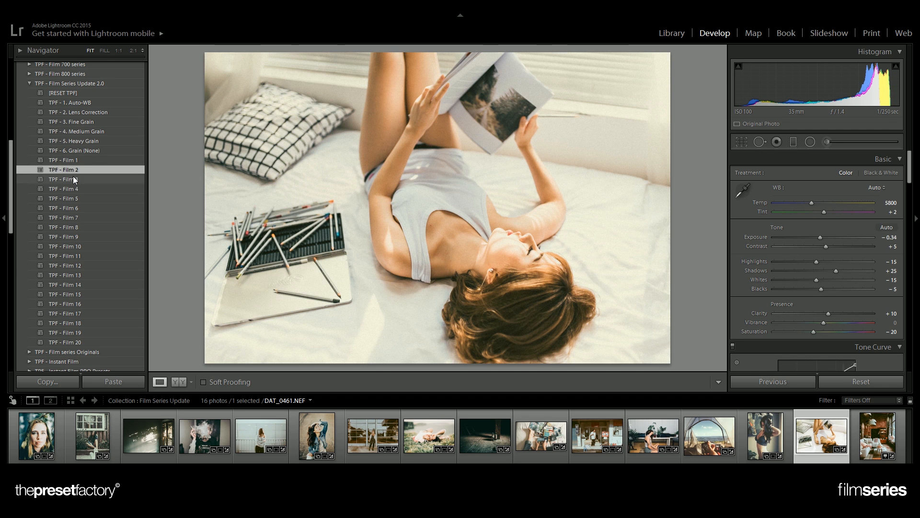
pyautogui.click(64, 189)
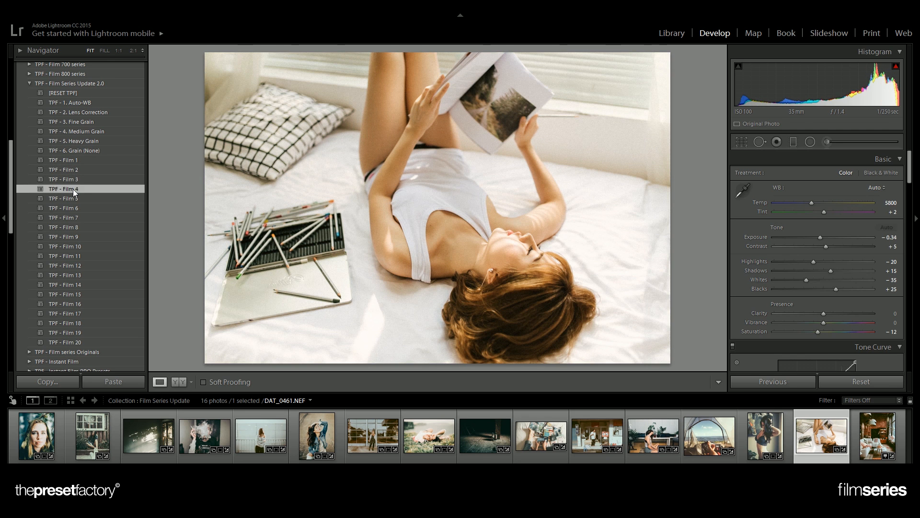
pyautogui.click(63, 197)
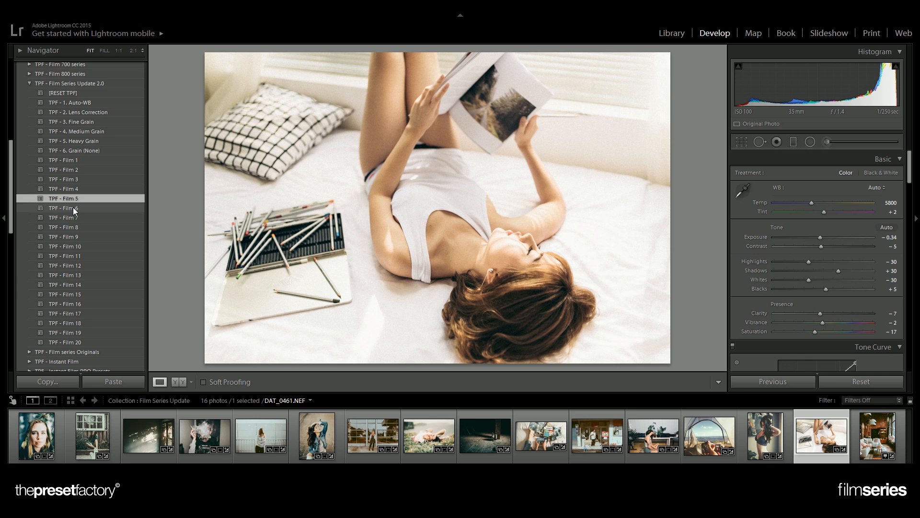
pyautogui.click(63, 217)
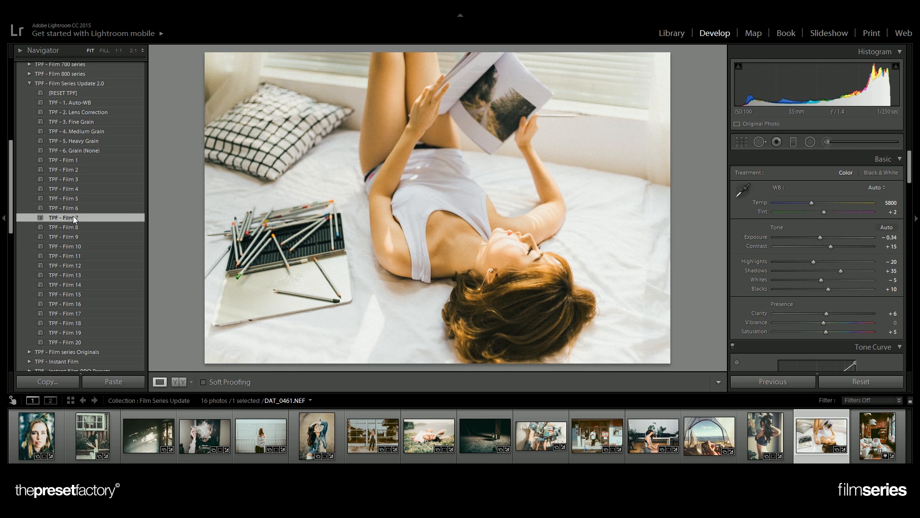
pyautogui.click(64, 237)
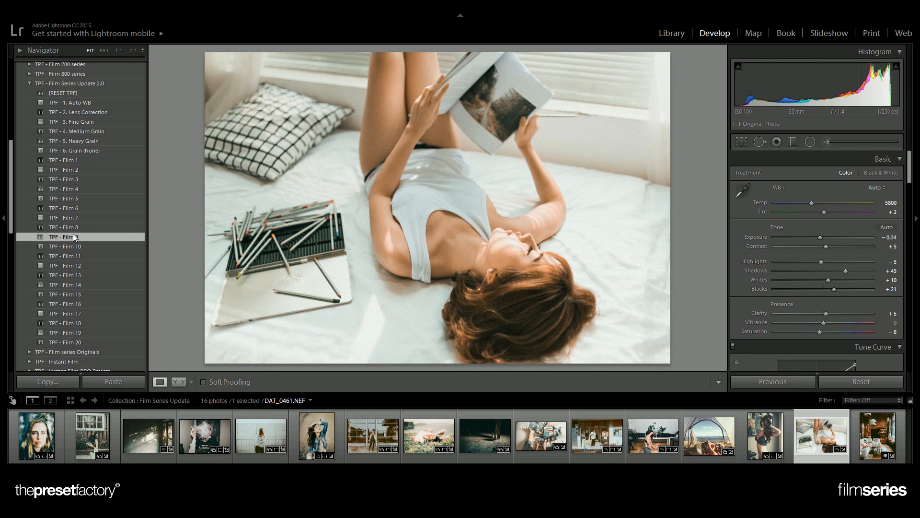
pyautogui.click(66, 255)
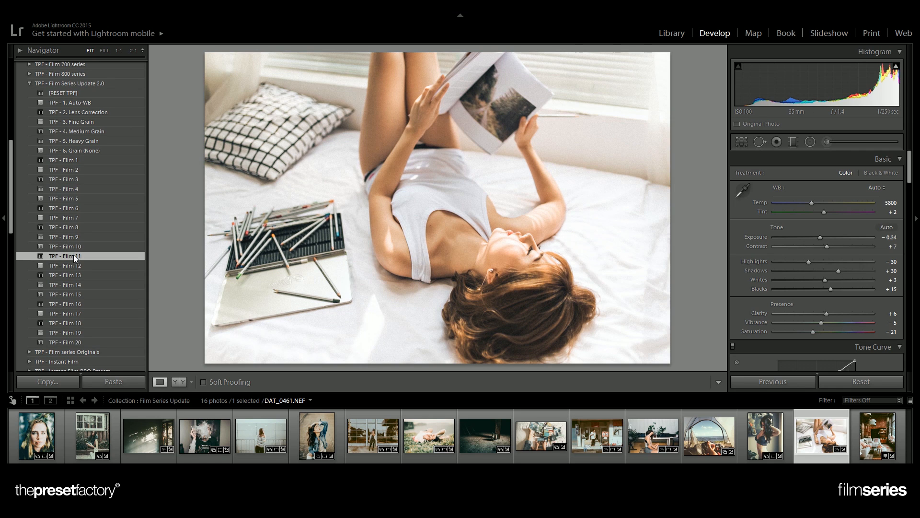
pyautogui.click(64, 275)
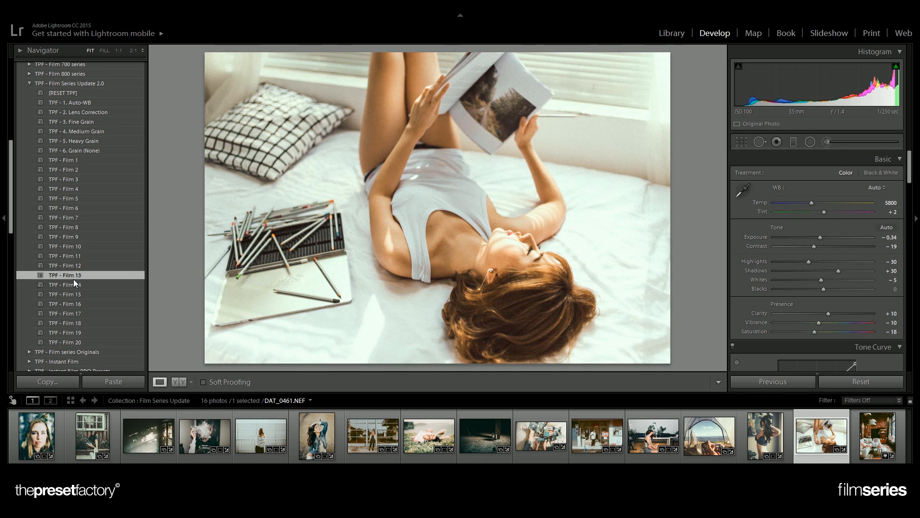
pyautogui.click(64, 294)
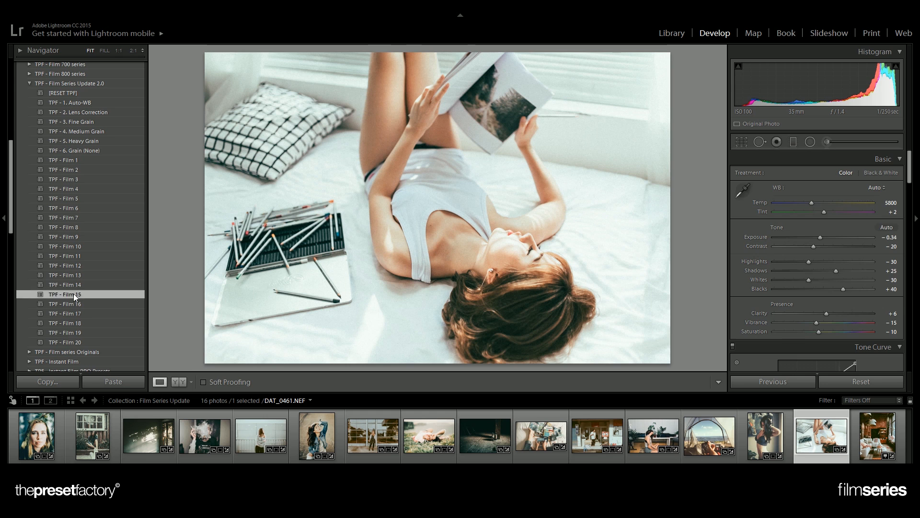
pyautogui.click(64, 312)
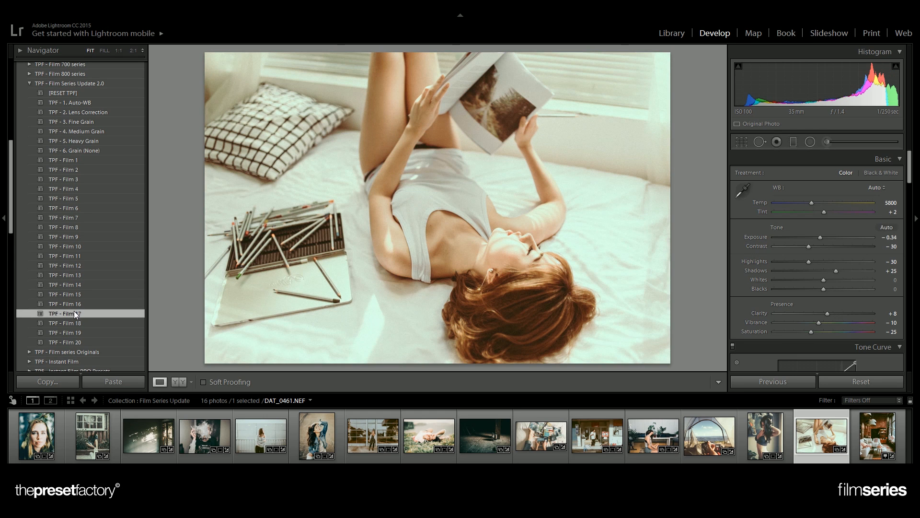
pyautogui.click(64, 332)
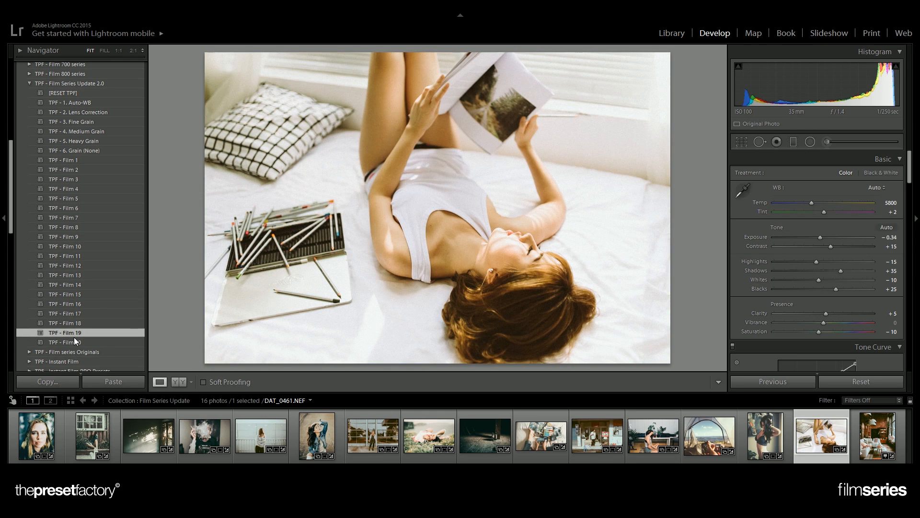
pyautogui.click(66, 342)
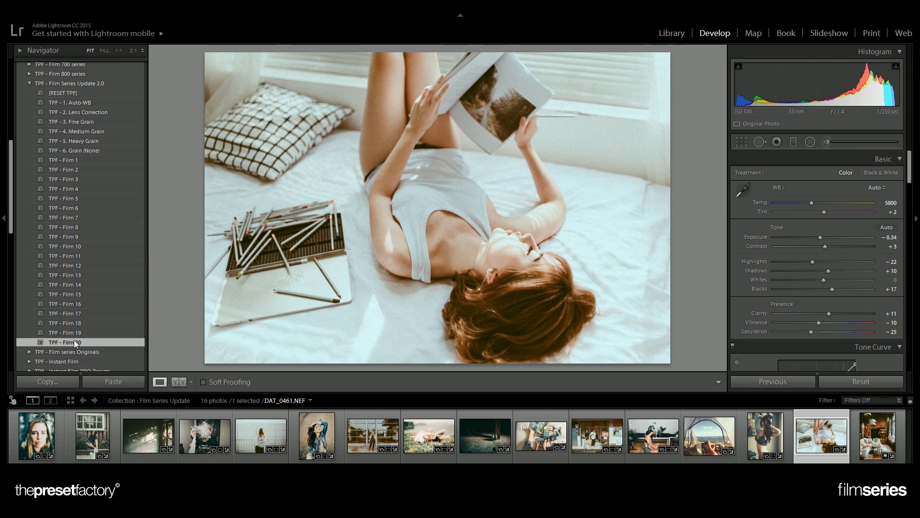
# Step: Compare Film 16, 14 and 11, then settle on the Film 1 look
pyautogui.click(64, 304)
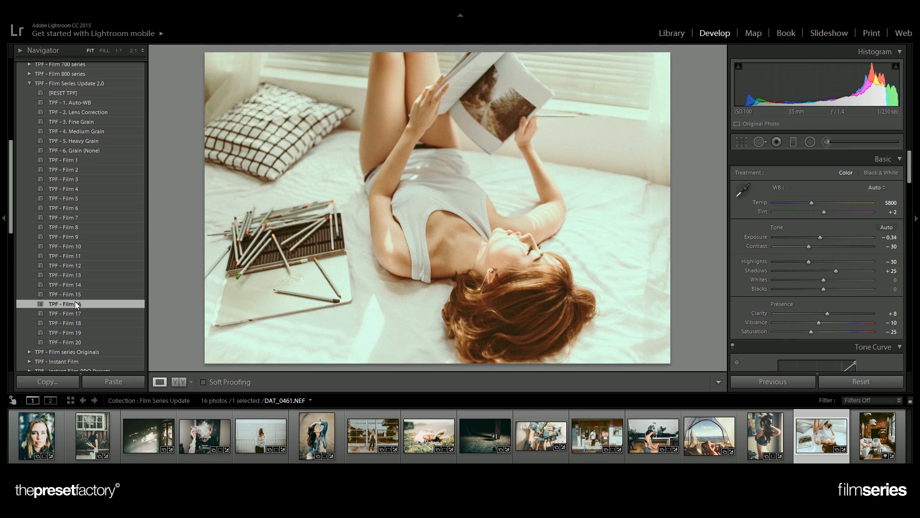
pyautogui.click(65, 284)
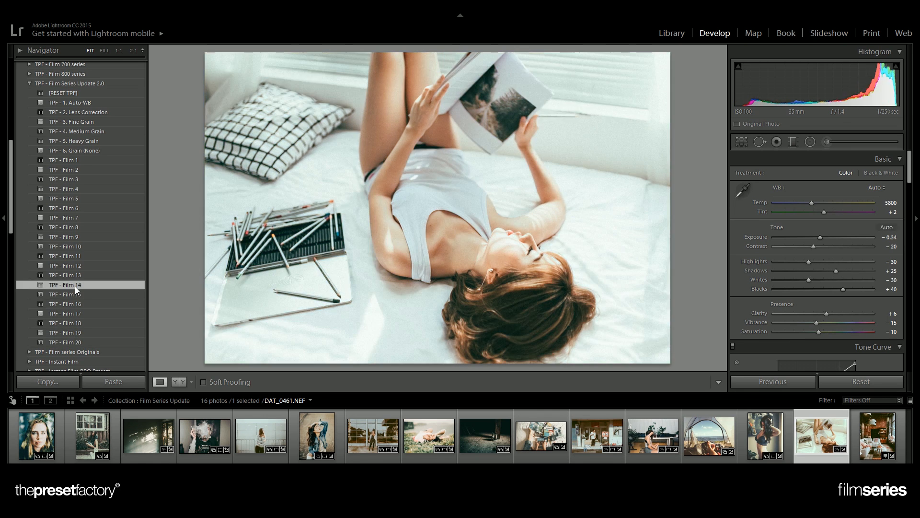
pyautogui.click(64, 255)
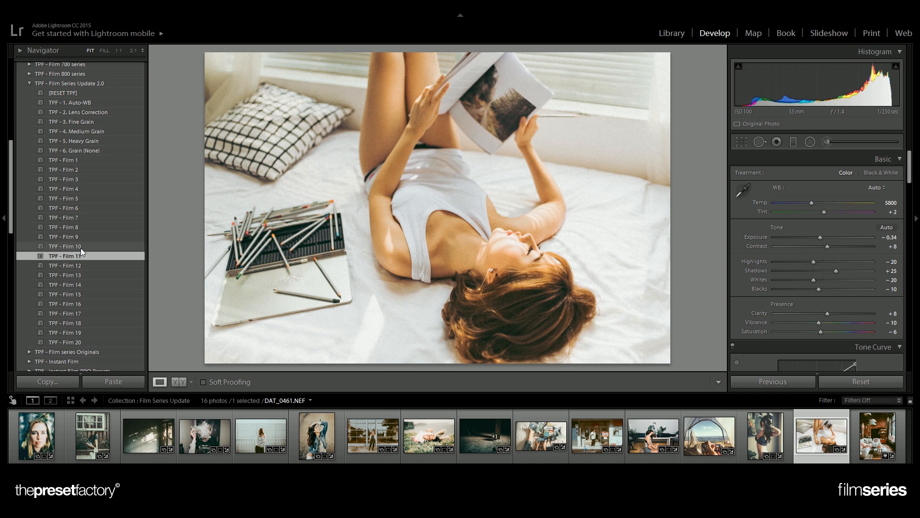
pyautogui.click(63, 160)
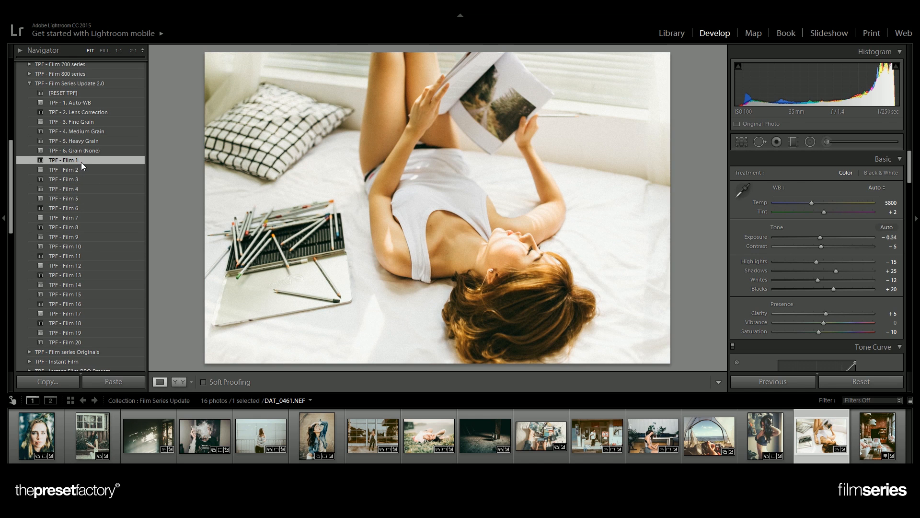
pyautogui.moveTo(370, 196)
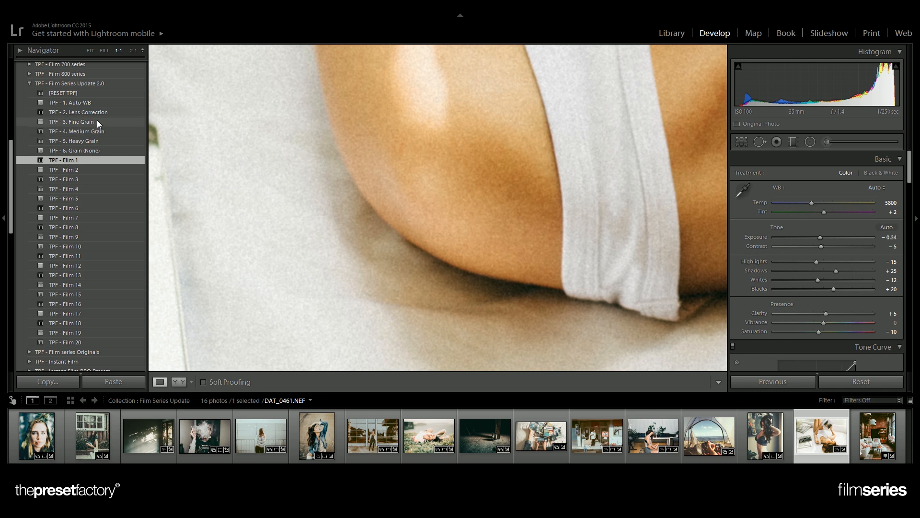
# Step: Try Fine, Medium and Heavy Grain presets, settling on Medium Grain over Film 1
pyautogui.click(73, 122)
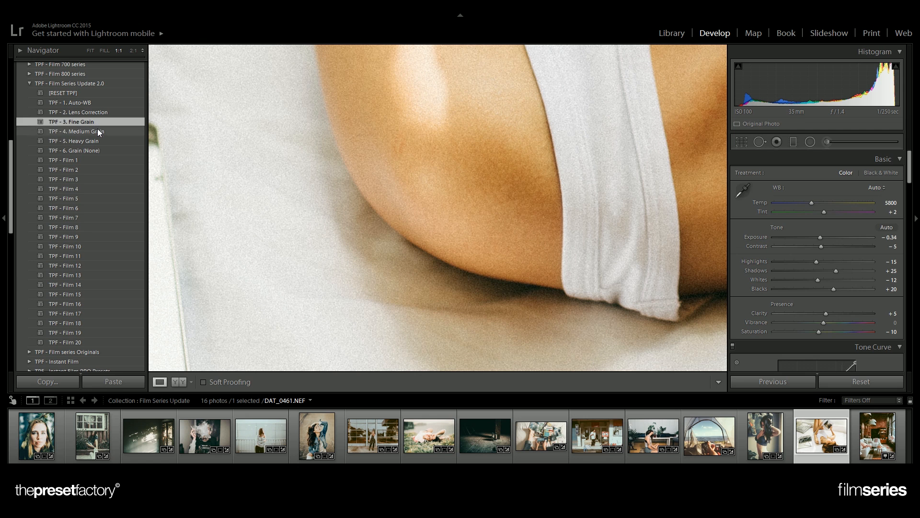
pyautogui.click(76, 132)
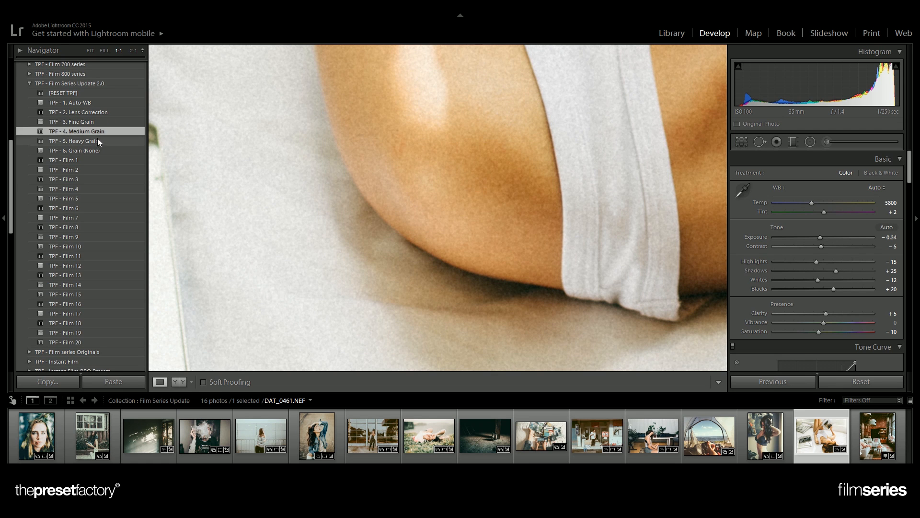
pyautogui.click(73, 141)
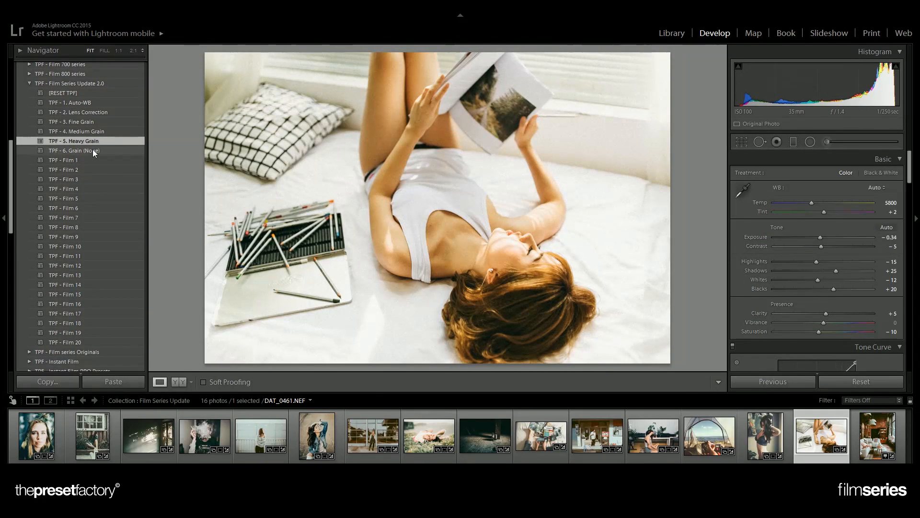
pyautogui.click(77, 131)
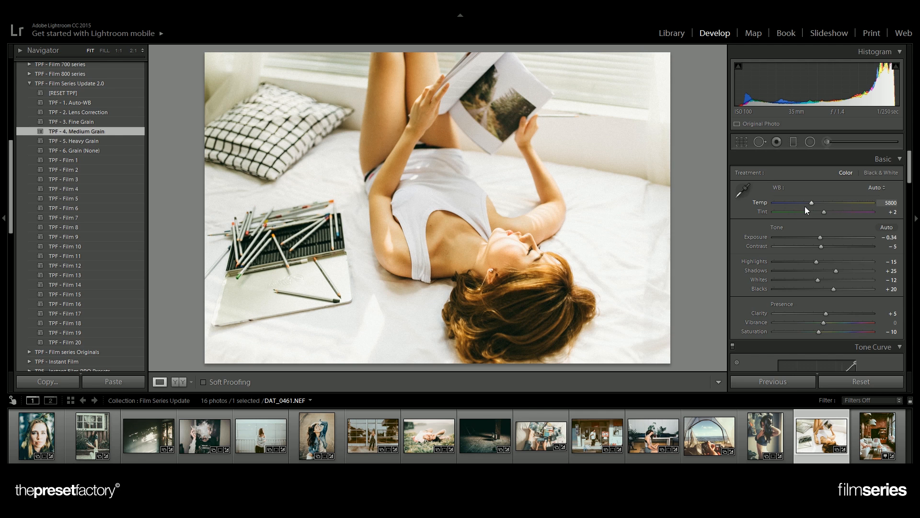
# Step: Set white balance to Temp 6175, Tint +10 and darken exposure to -0.49
pyautogui.moveTo(809, 210); pyautogui.dragTo(822, 210)
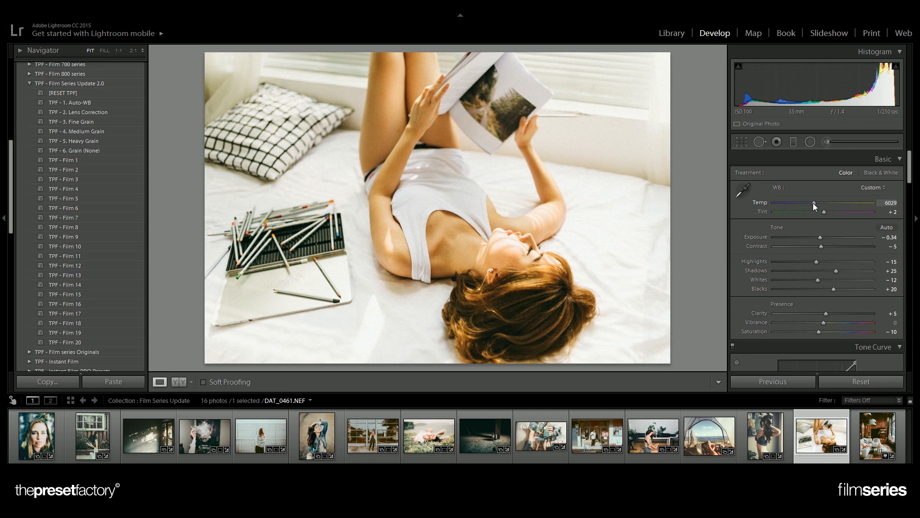
pyautogui.moveTo(821, 206); pyautogui.dragTo(822, 206)
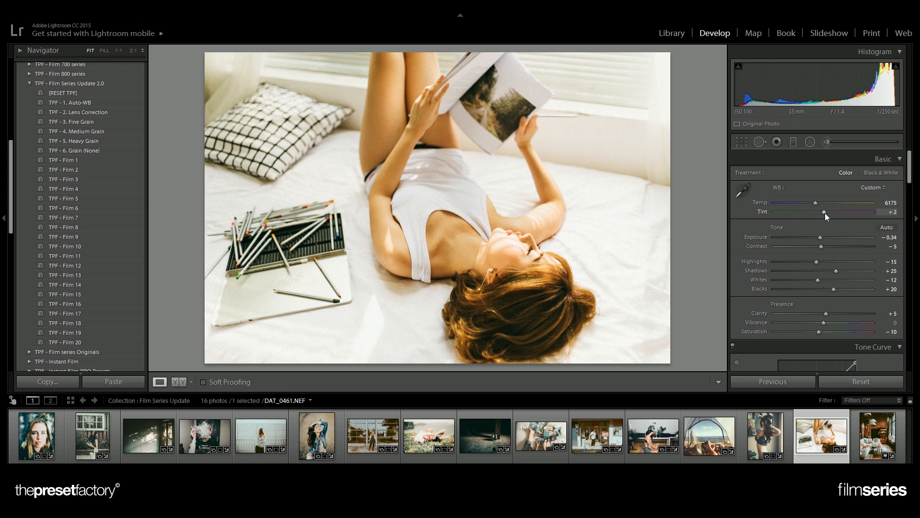
pyautogui.moveTo(824, 212); pyautogui.dragTo(828, 212)
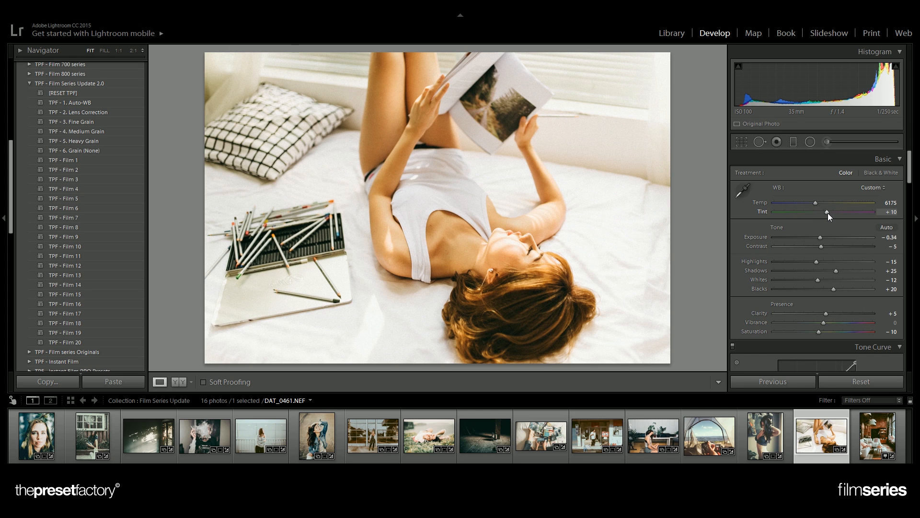
pyautogui.moveTo(823, 241)
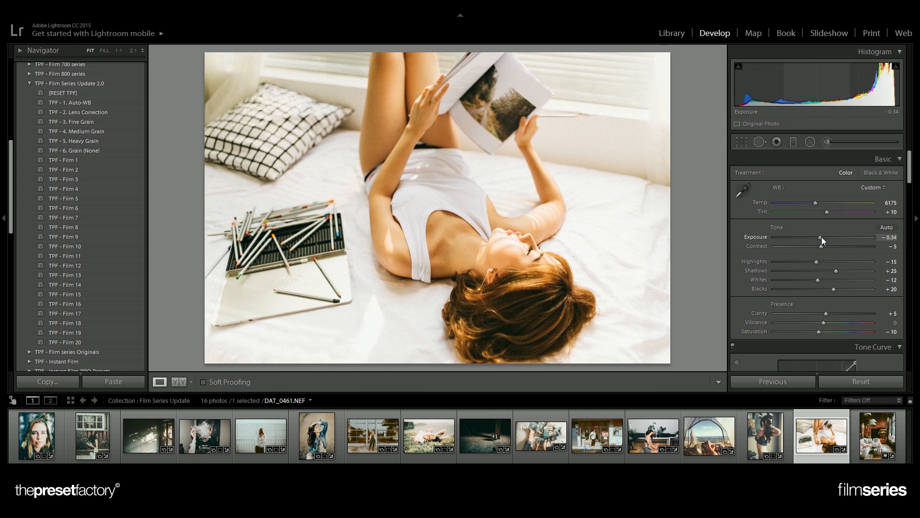
pyautogui.moveTo(816, 237); pyautogui.dragTo(812, 236)
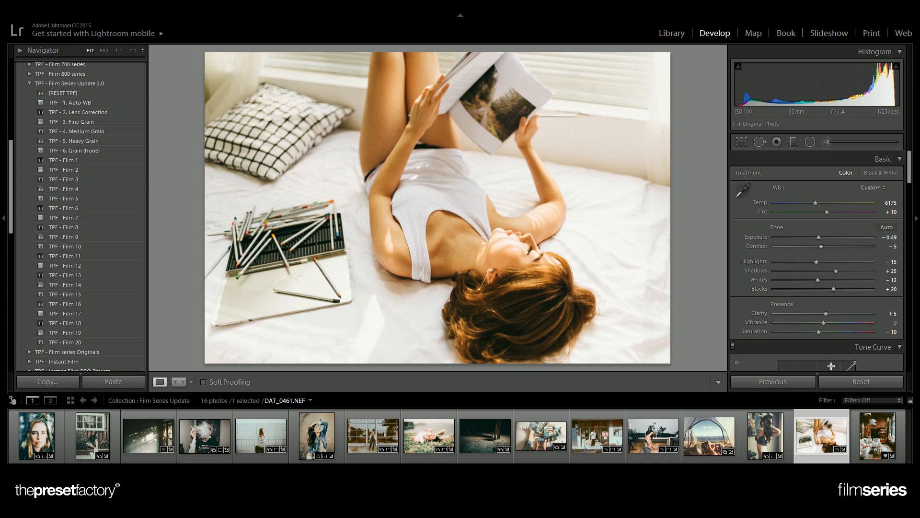
# Step: Lower saturation to -26, pull highlights to -32 and lift shadows to +37
pyautogui.click(861, 381)
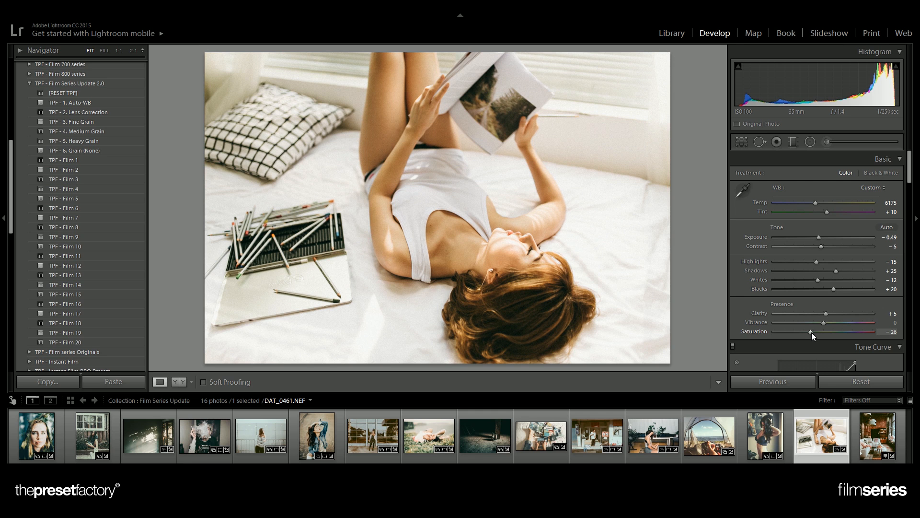
pyautogui.moveTo(825, 261); pyautogui.dragTo(807, 260)
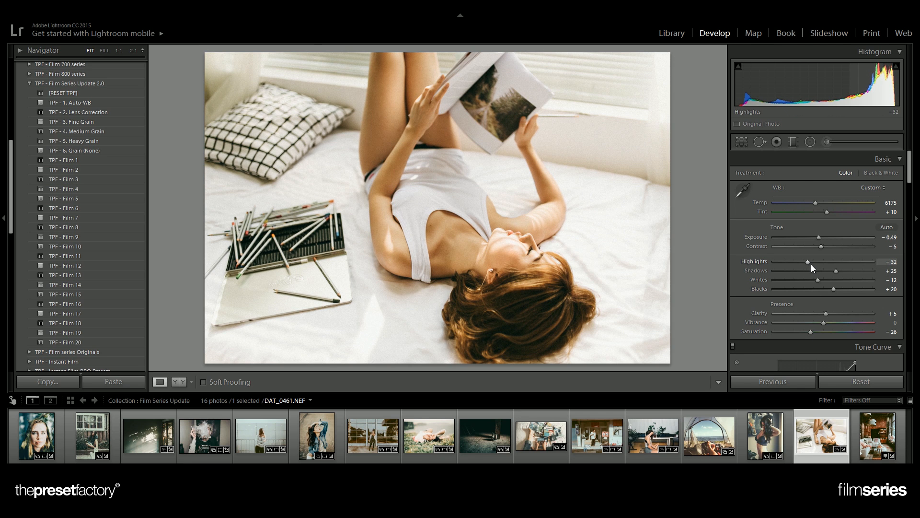
pyautogui.moveTo(836, 271); pyautogui.dragTo(841, 271)
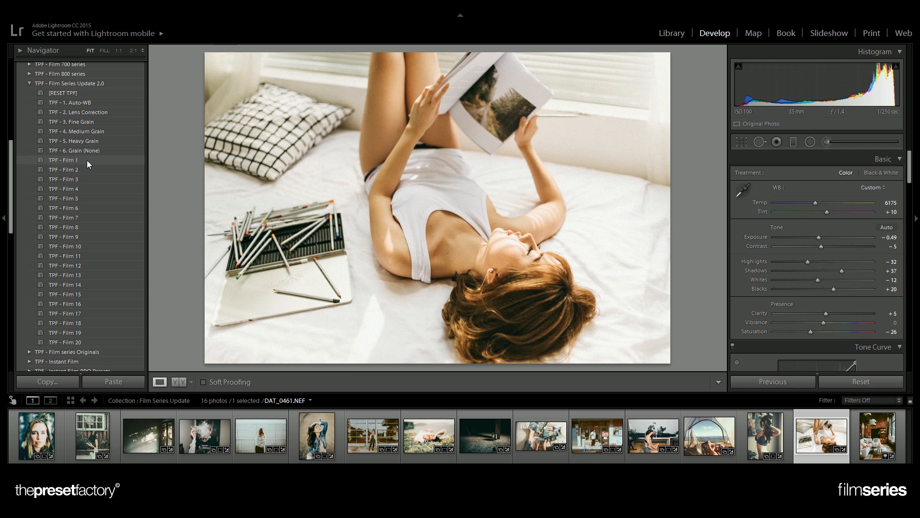
# Step: Compare Film 2, 3, 5 and 6 looks, ending with Film 8 applied
pyautogui.click(64, 169)
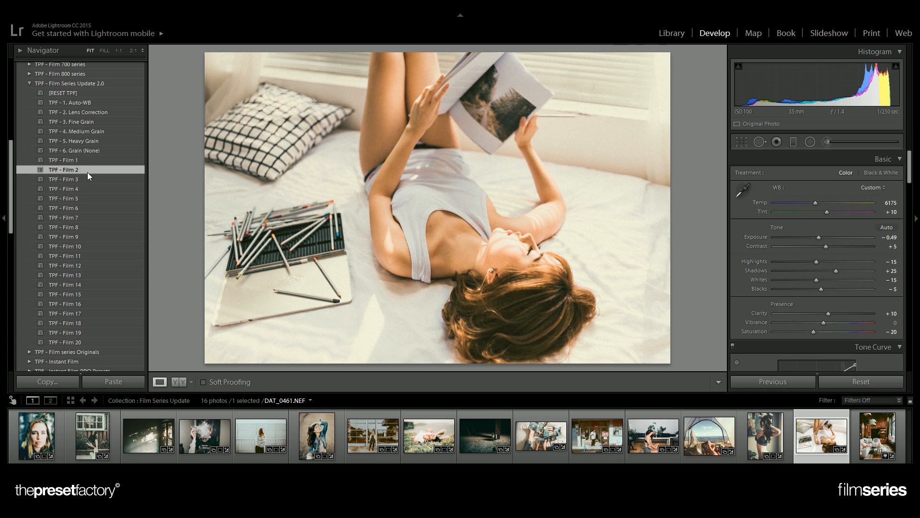
pyautogui.click(64, 179)
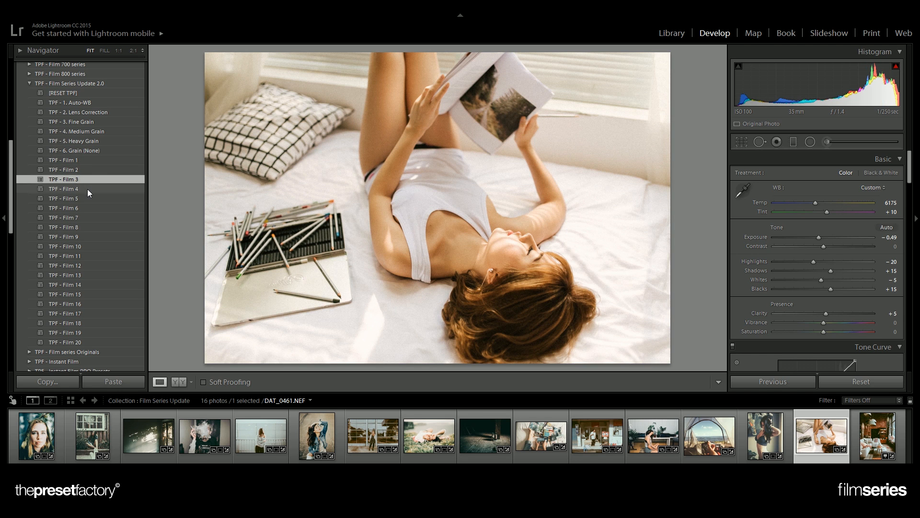
pyautogui.click(64, 199)
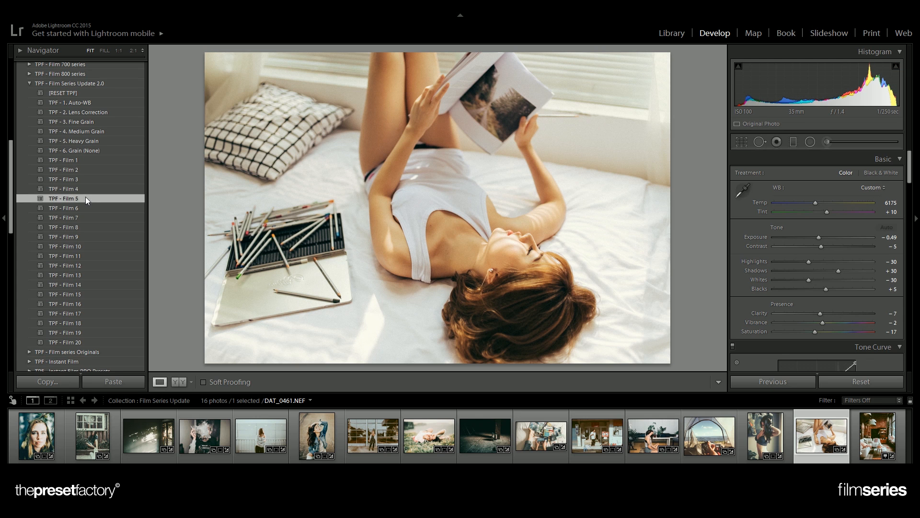
pyautogui.click(65, 207)
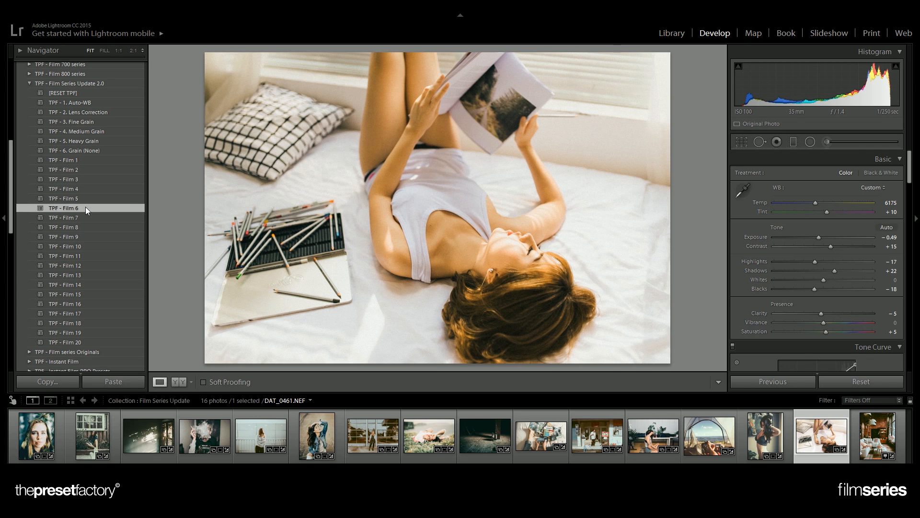
pyautogui.click(64, 227)
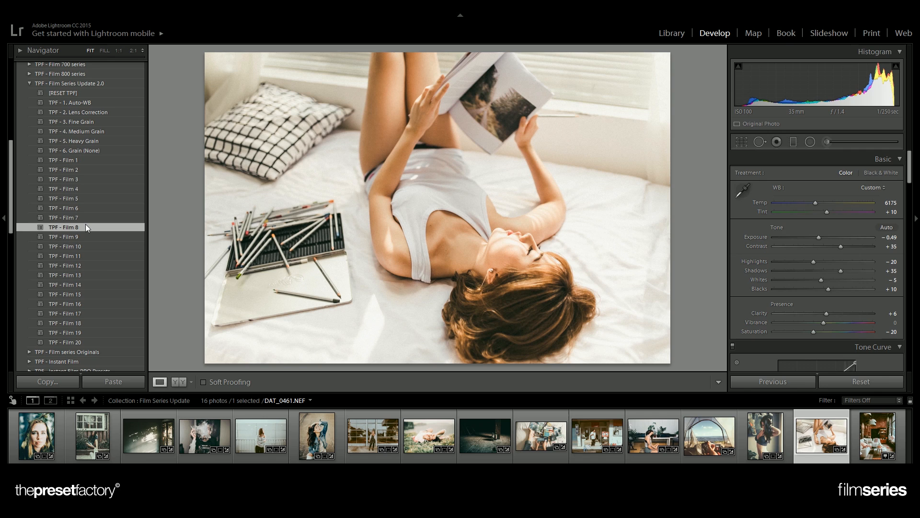